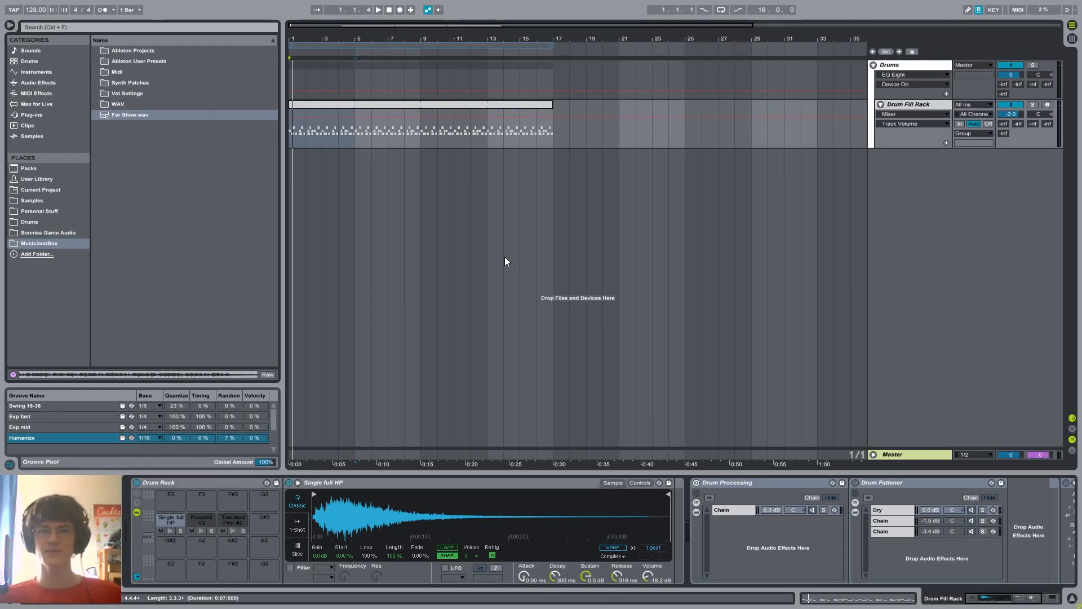
pyautogui.moveTo(507, 186)
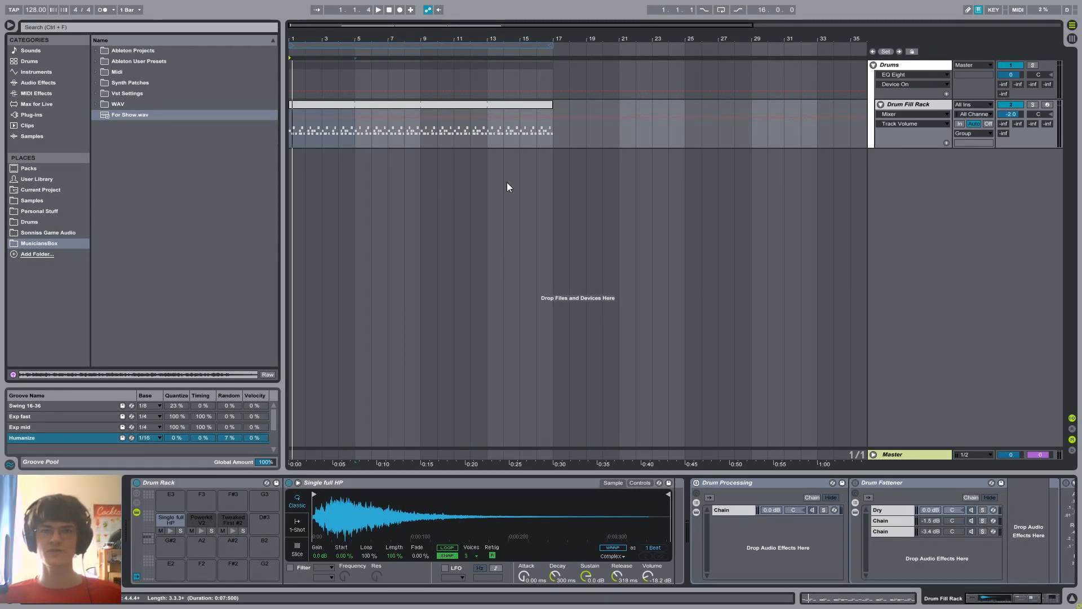
pyautogui.moveTo(474, 200)
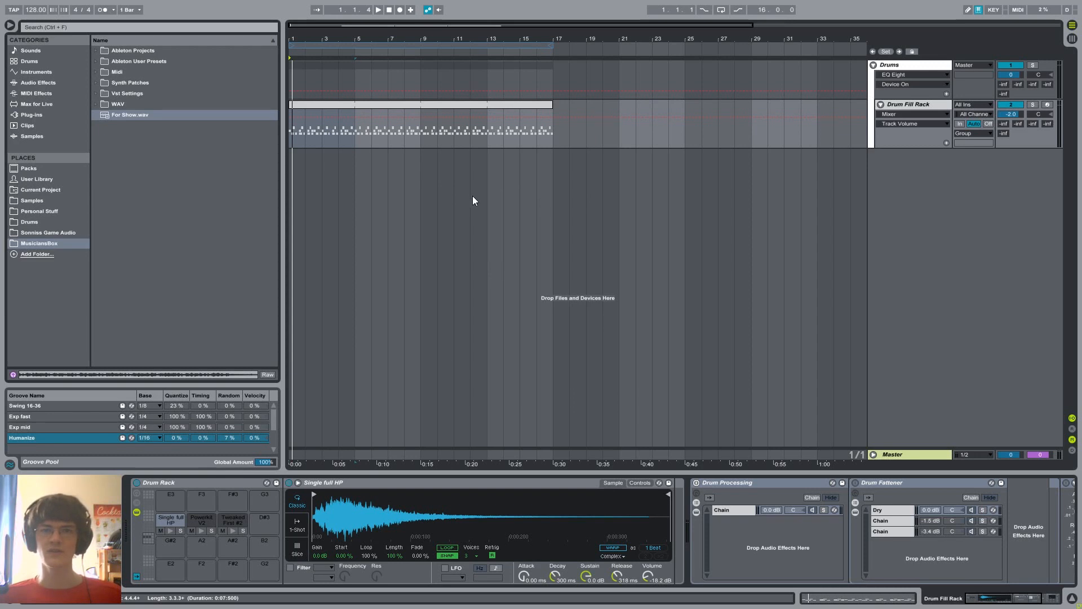
pyautogui.moveTo(301, 304)
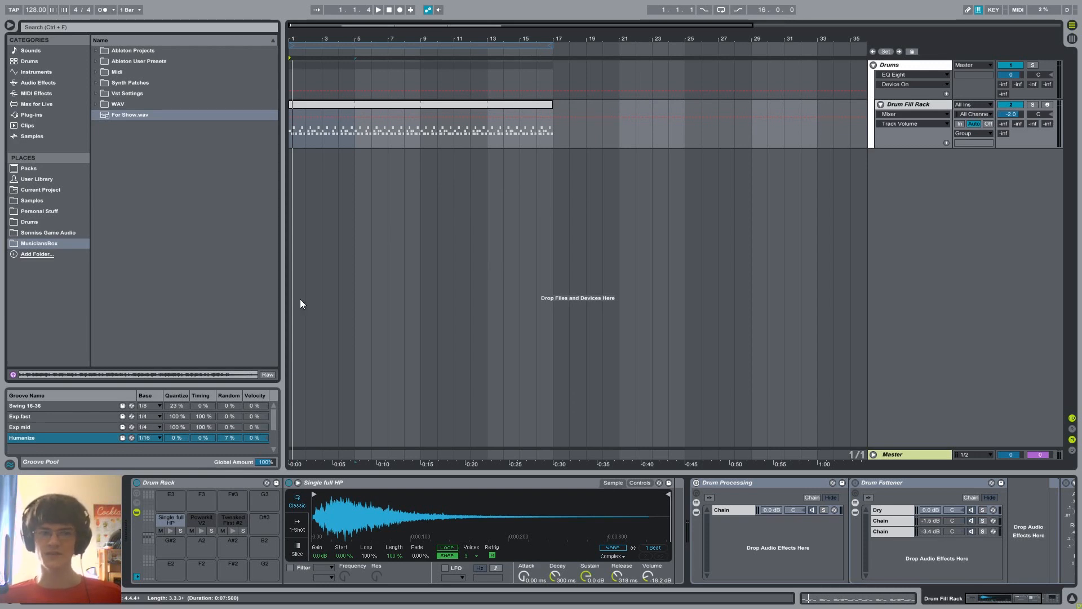
pyautogui.moveTo(442, 264)
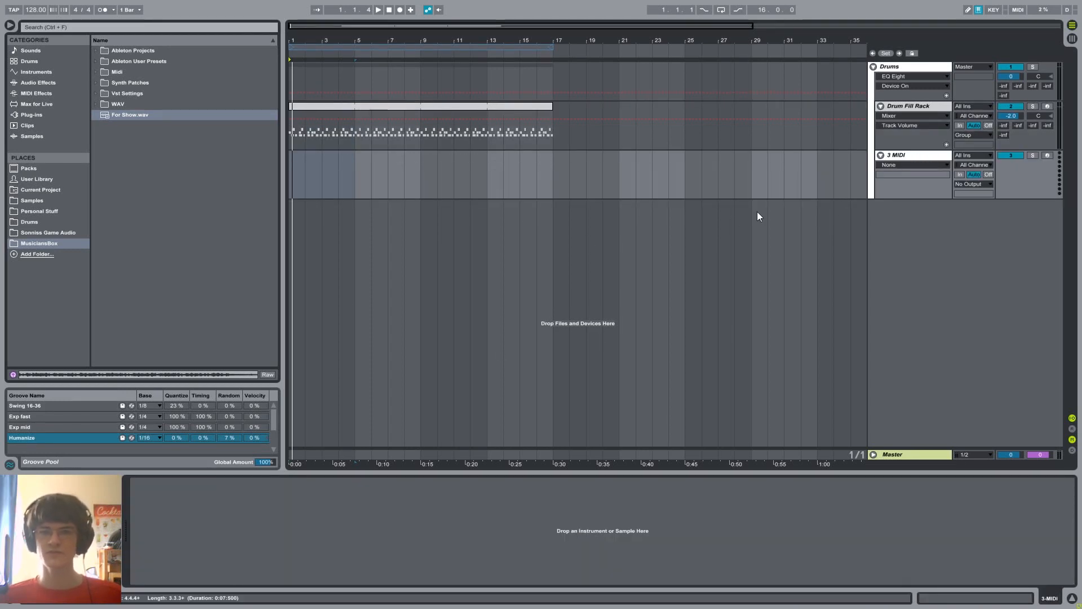
# Insert a new MIDI track, 3 MIDI, below the Drum Fill Rack track.
pyautogui.click(296, 173)
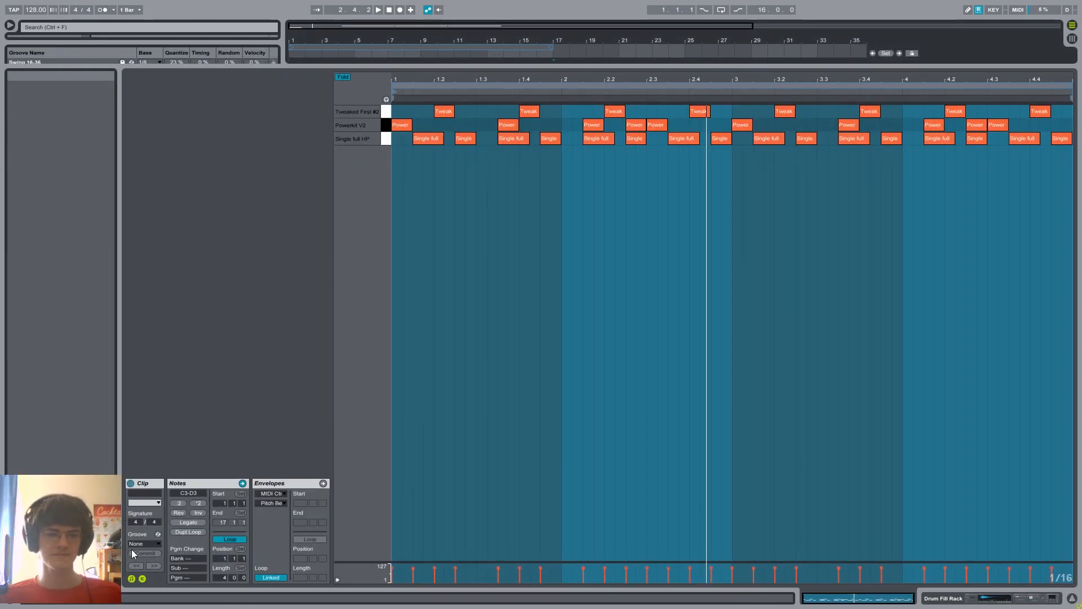
# Choose 'Groove' from the drum clip's Groove chooser in Clip View.
pyautogui.click(145, 543)
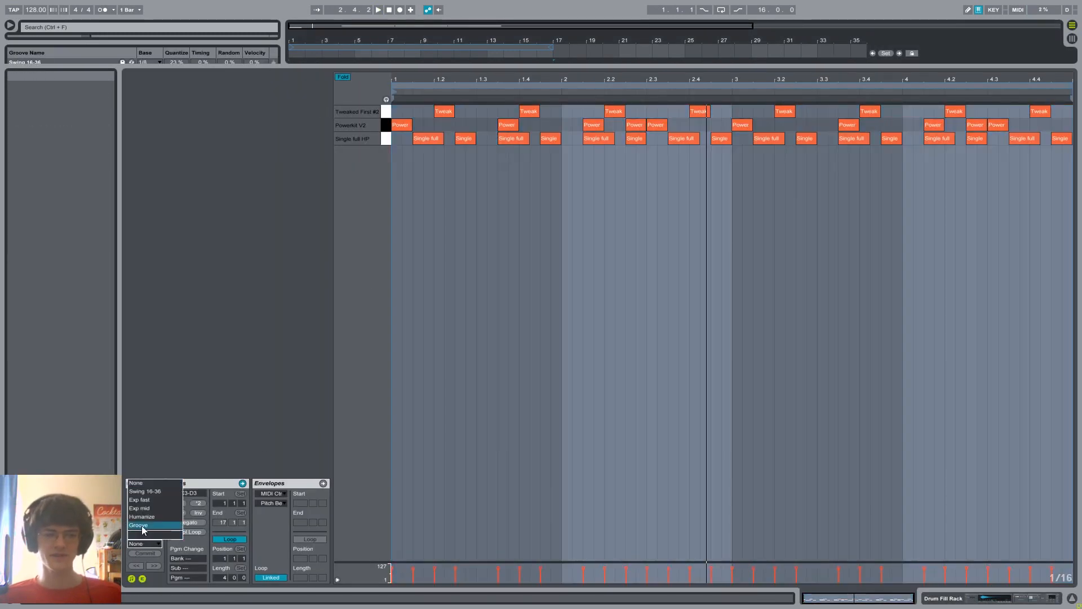
pyautogui.click(138, 525)
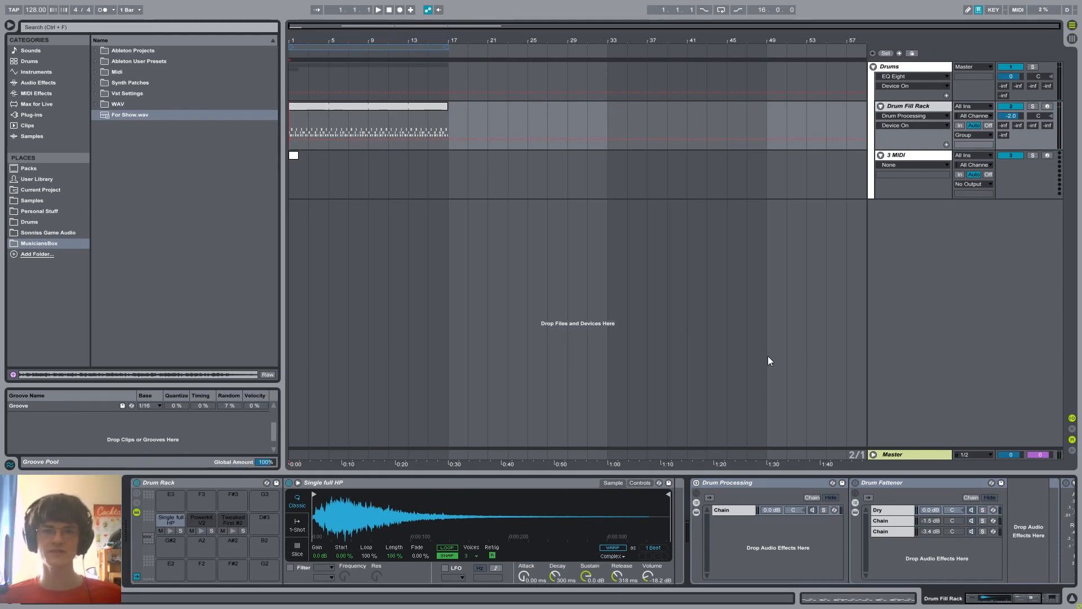
pyautogui.moveTo(745, 390)
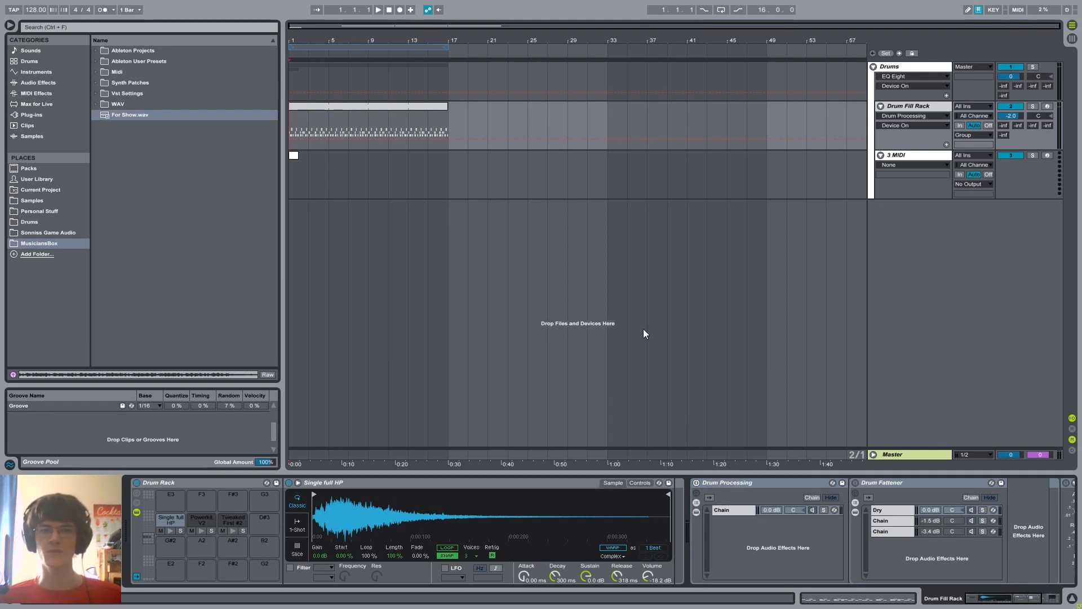
pyautogui.moveTo(707, 455)
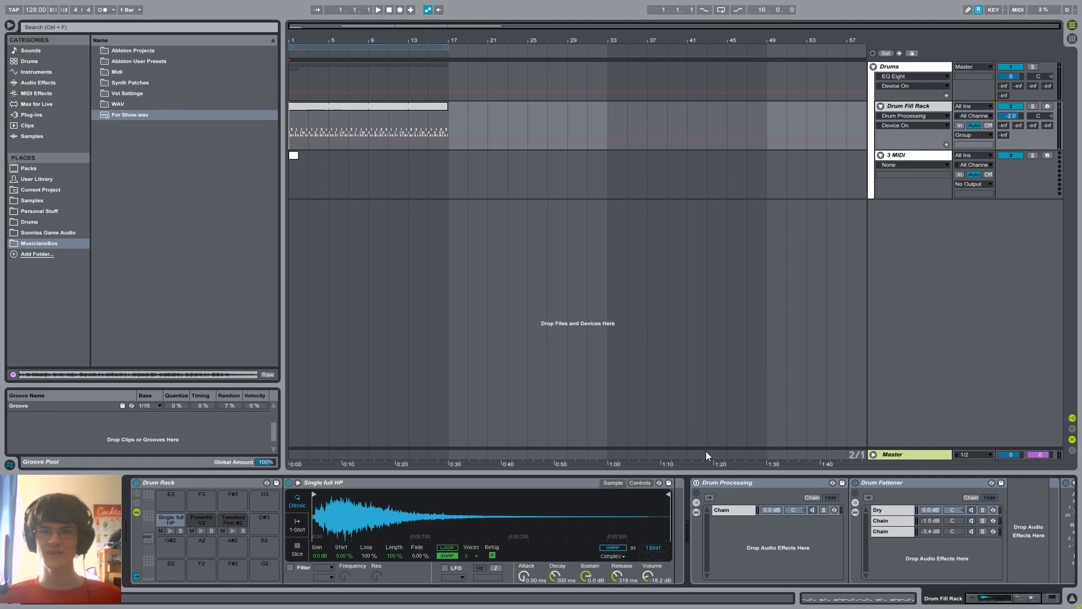